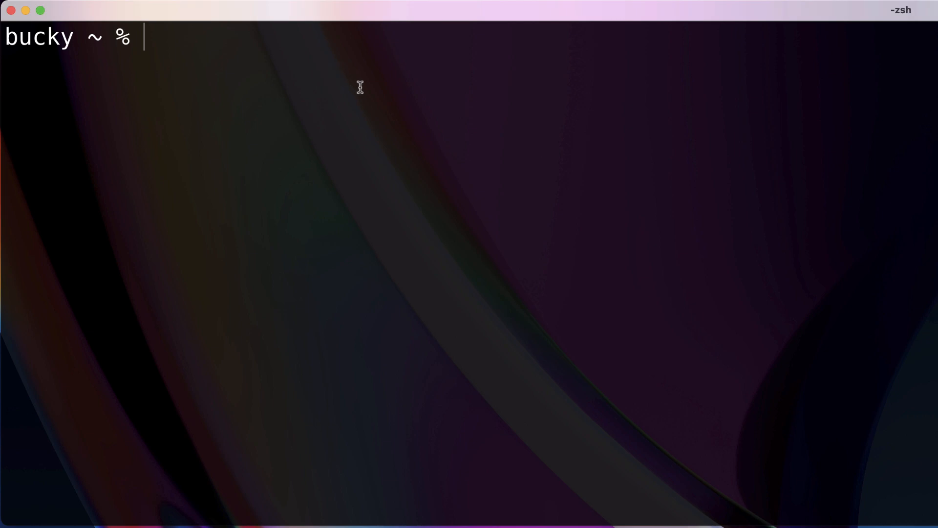
mouse_move(395, 91)
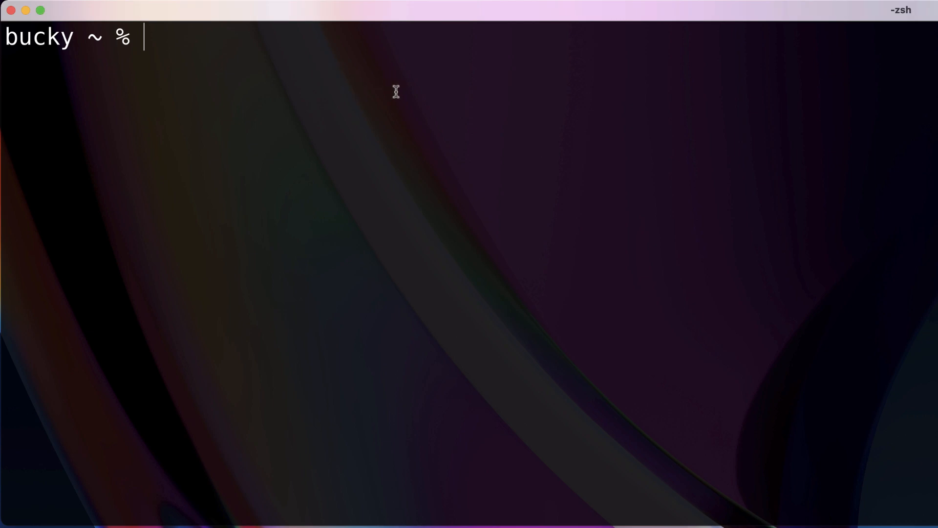
mouse_move(415, 115)
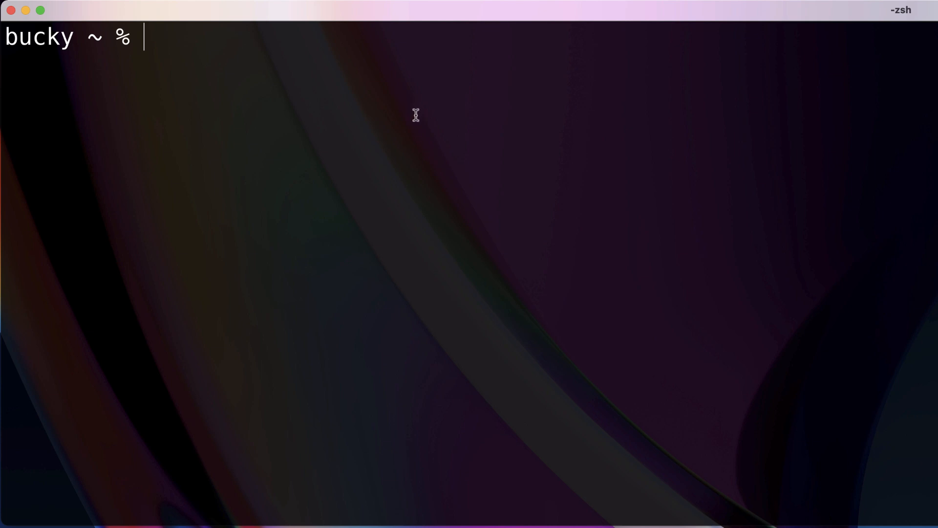
mouse_move(485, 98)
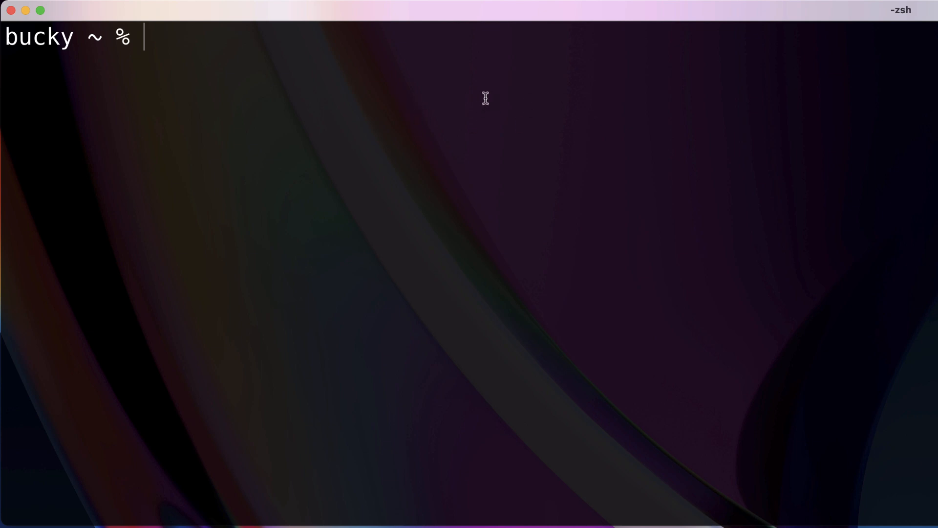
Step: Run docker container ls -a to show all five busybox containers, including stopped ones
type("docker container ls -a")
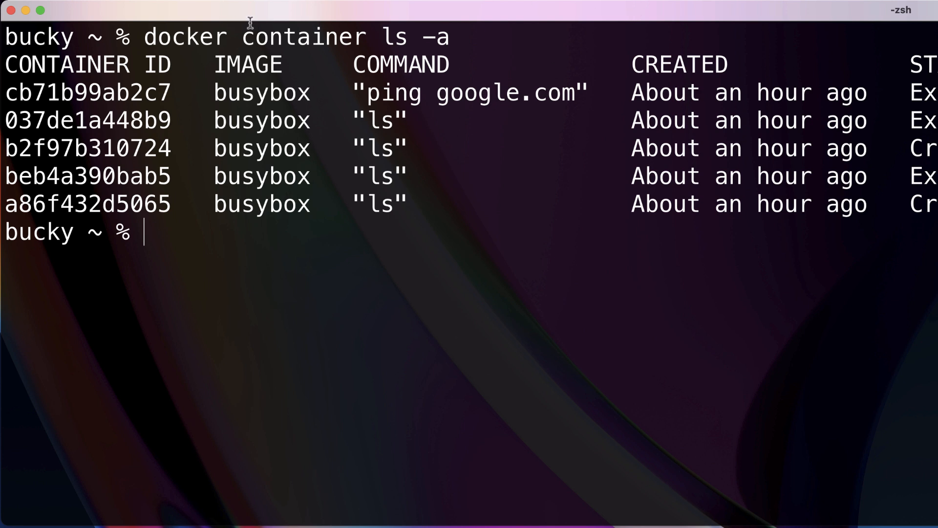
mouse_move(509, 228)
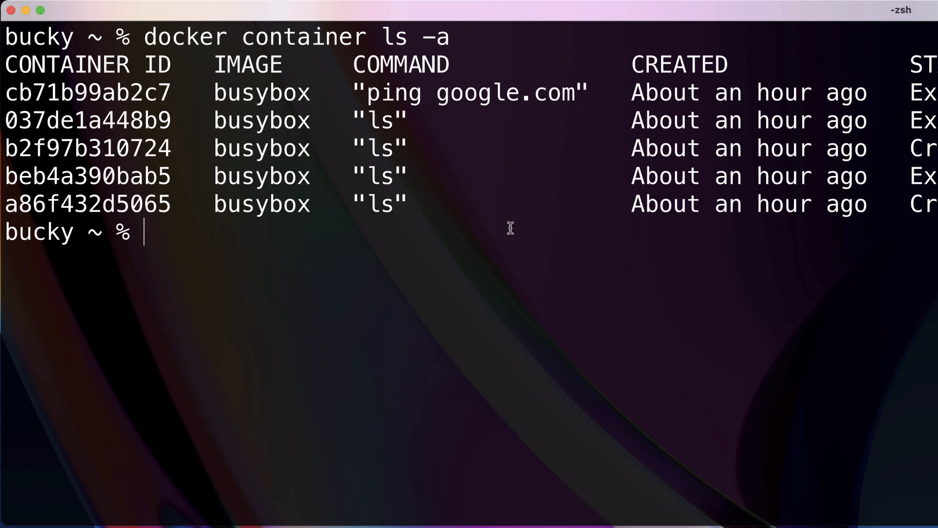
mouse_move(459, 213)
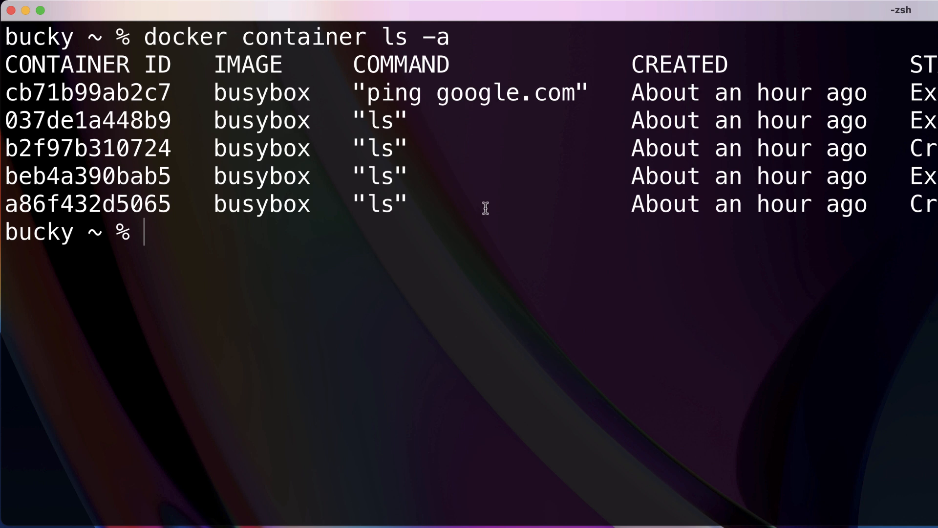
mouse_move(675, 318)
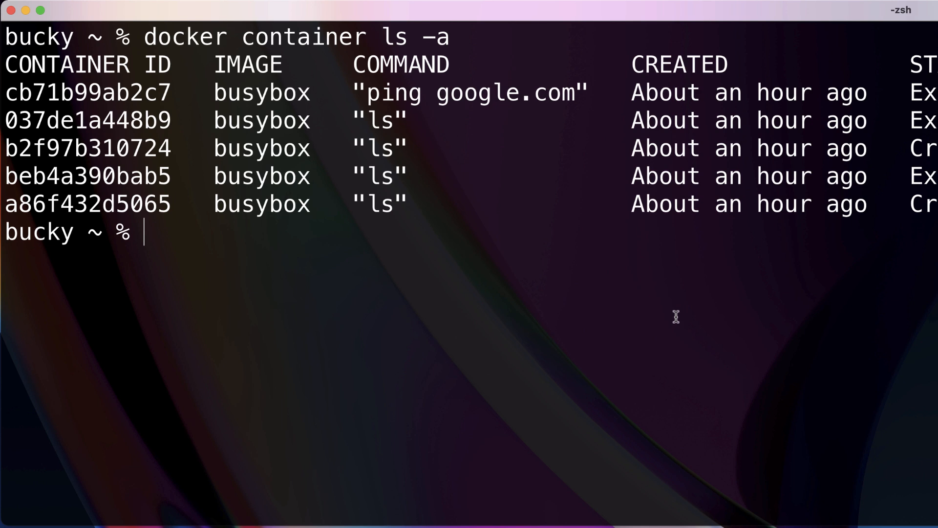
mouse_move(669, 303)
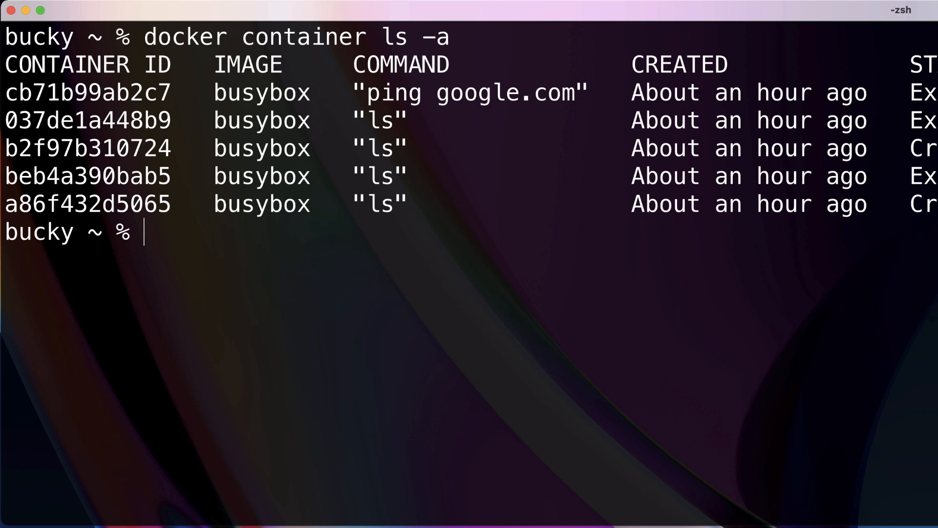
double_click(464, 93)
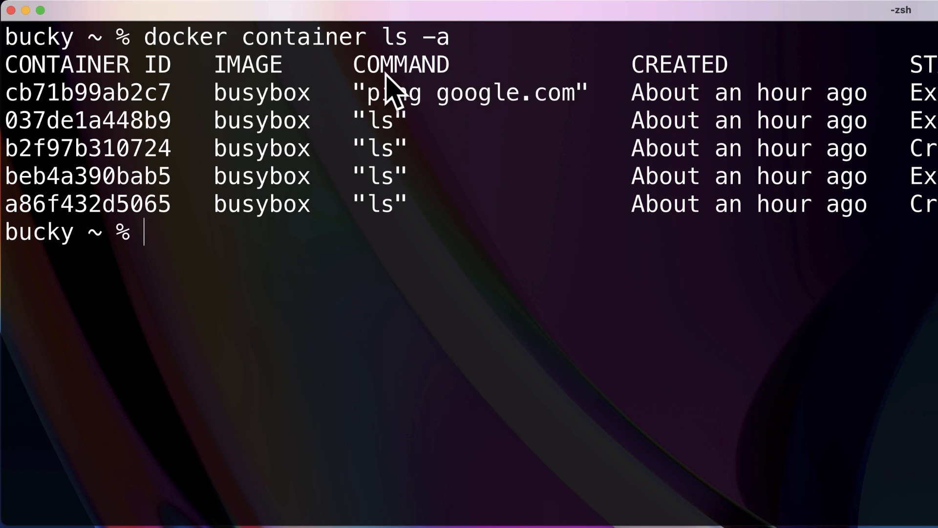
mouse_move(99, 101)
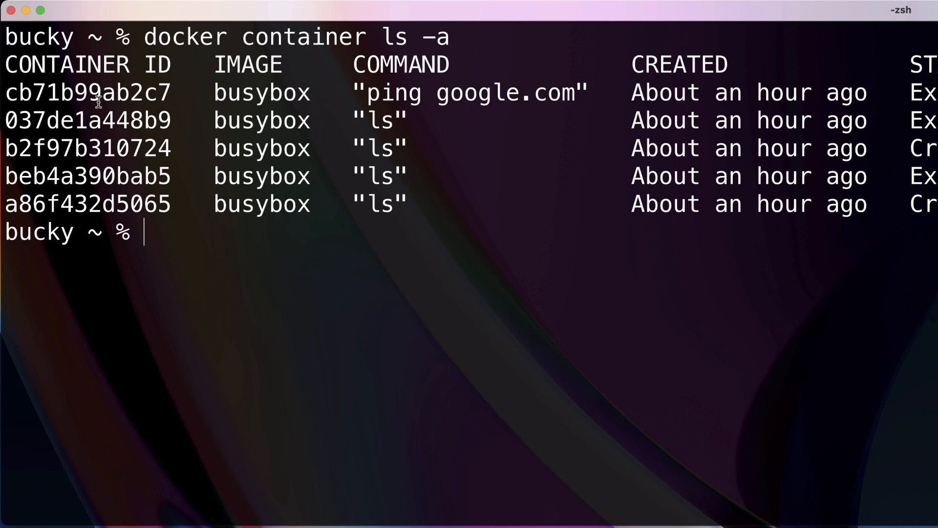
Step: Copy ID cb71b99ab2c7, remove that ping google.com container, and relist showing four containers
double_click(87, 93)
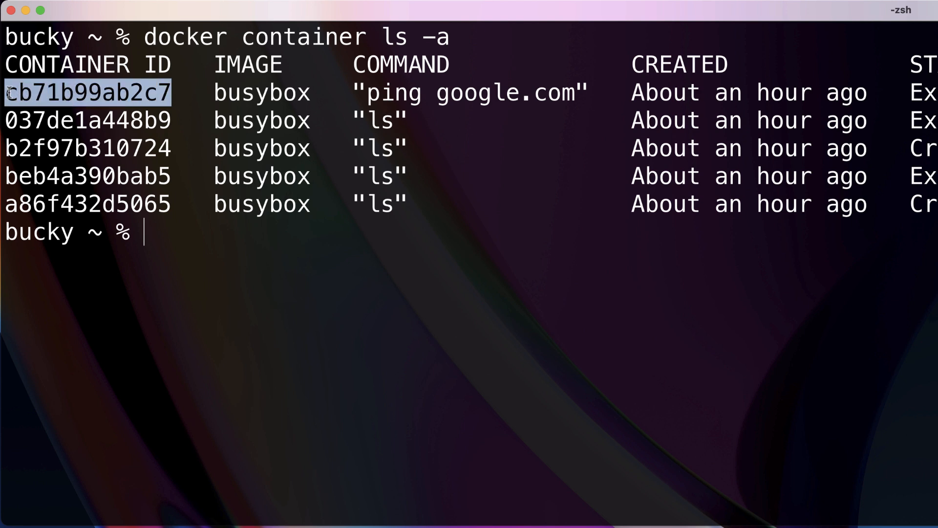
right_click(87, 93)
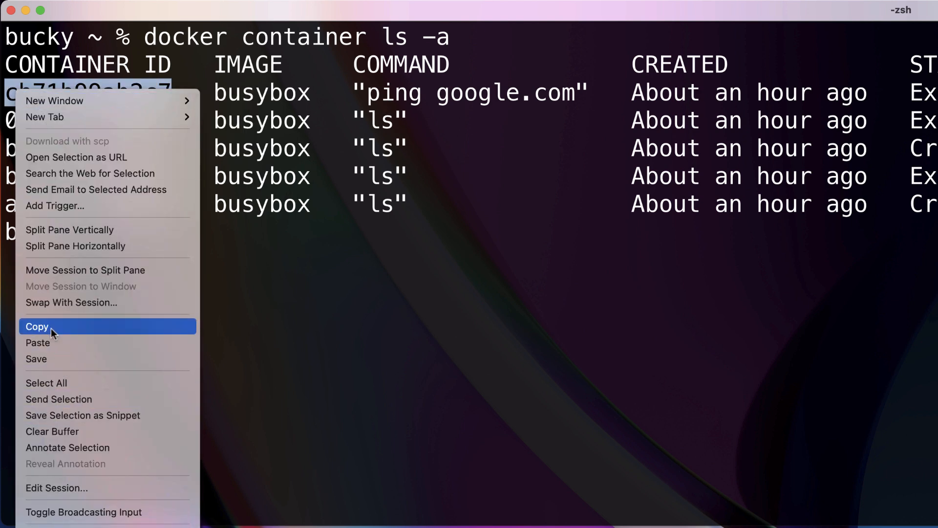
left_click(37, 326)
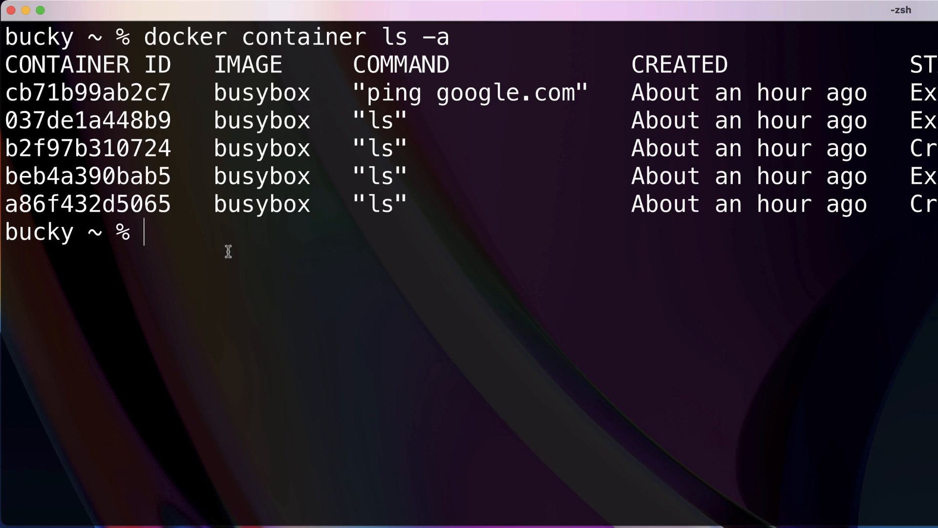
type("docker")
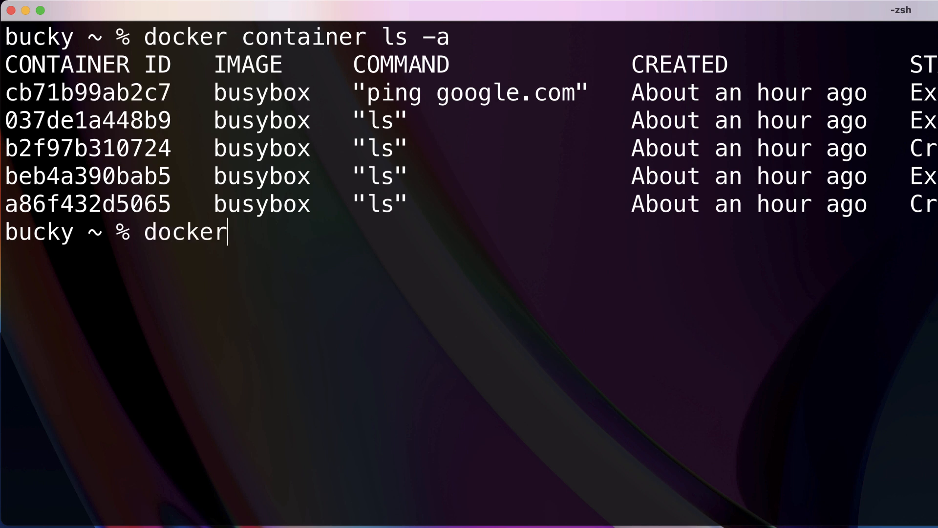
type("container")
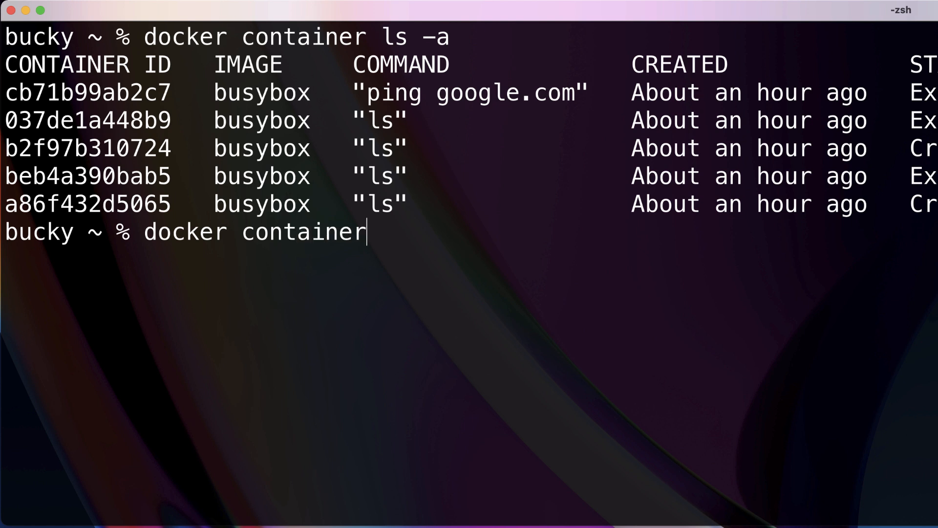
type("rm cb71b99ab2c7")
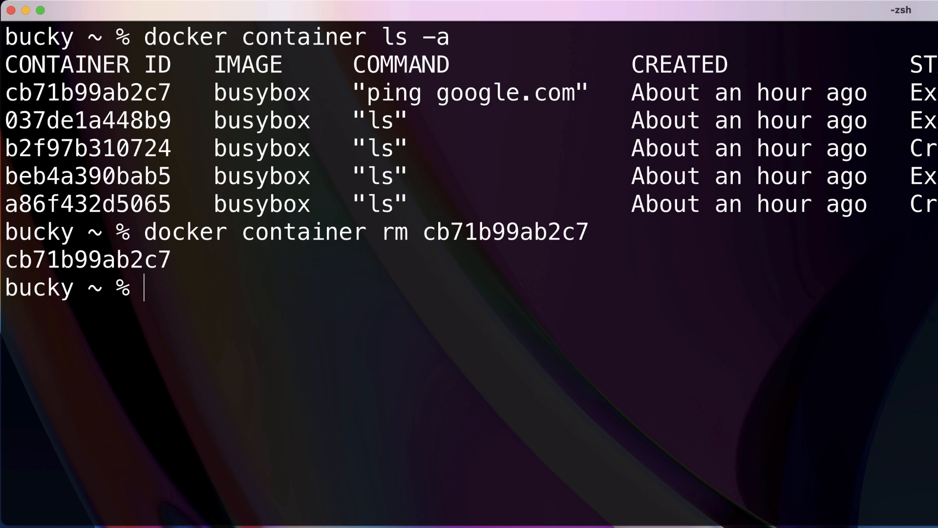
type("docker container ls -a")
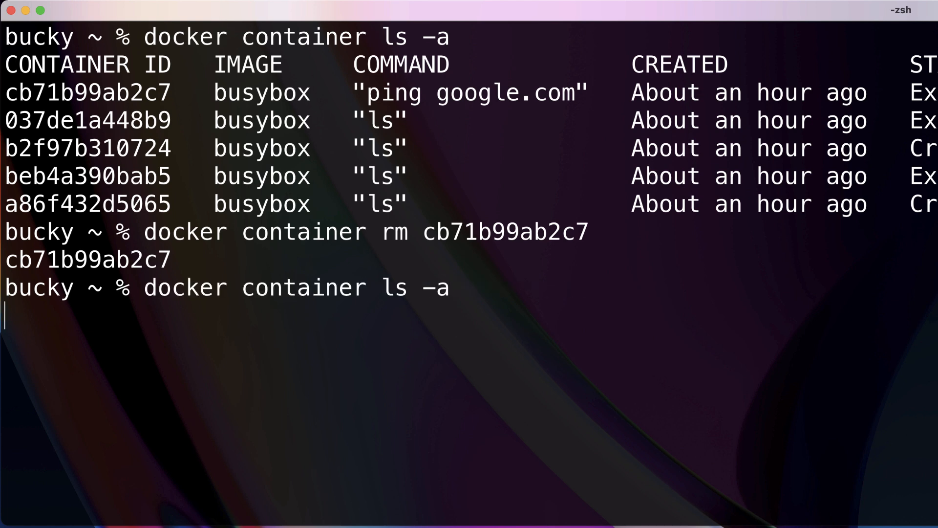
key("Return")
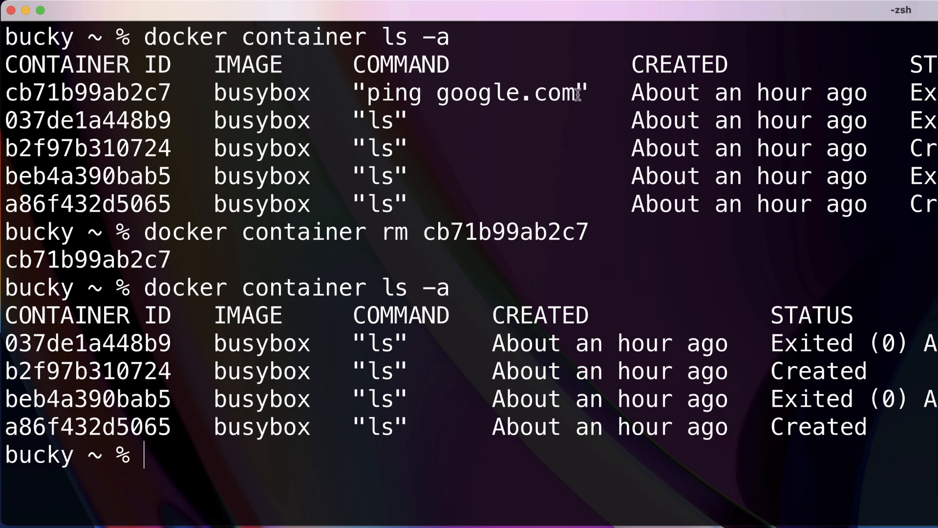
mouse_move(485, 108)
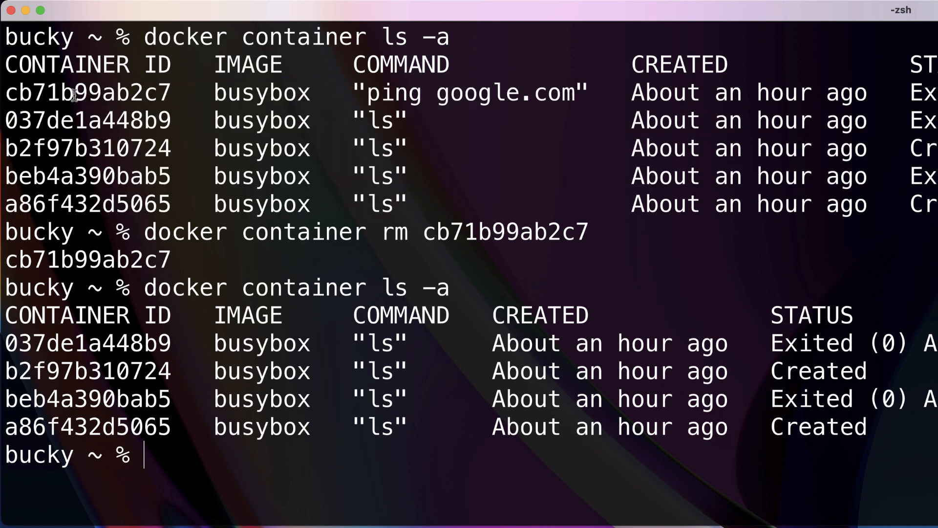
mouse_move(195, 455)
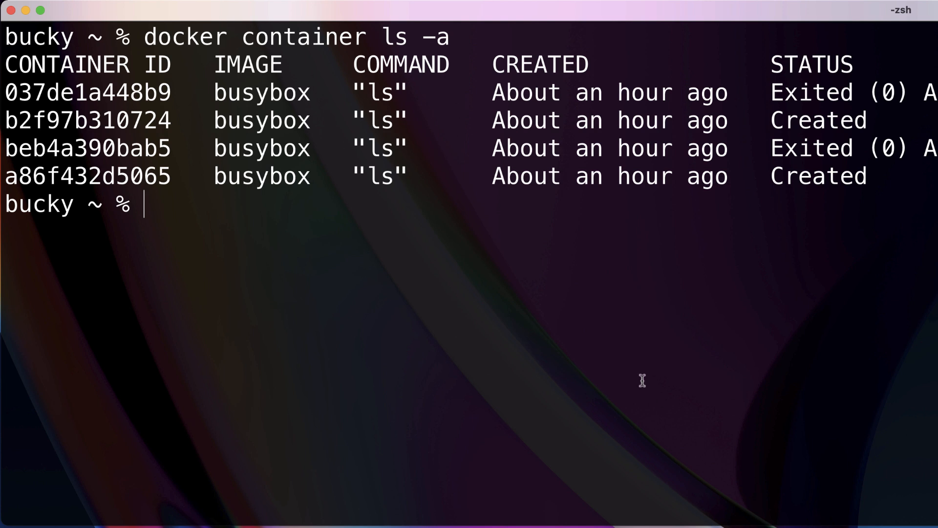
mouse_move(477, 314)
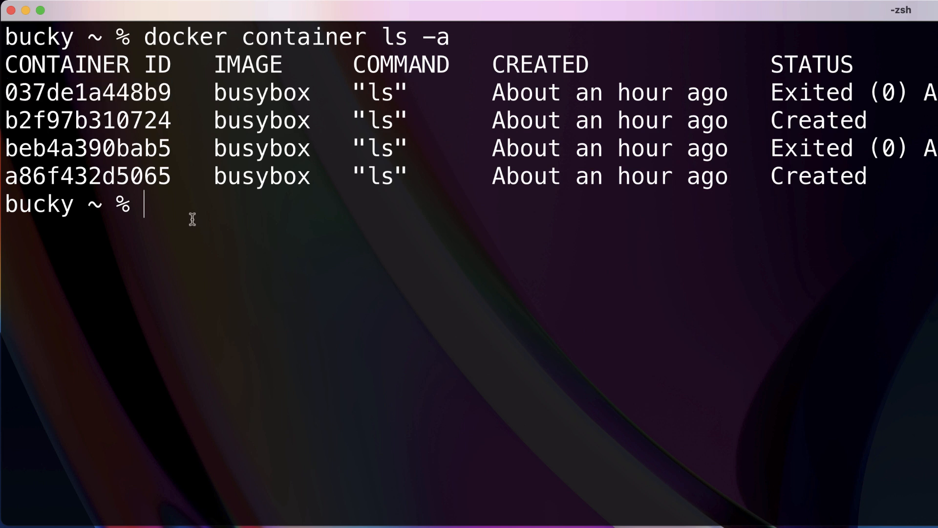
Step: Force-remove container 037de1a448b9 with docker container rm -f, then clear the terminal
type("docker cont")
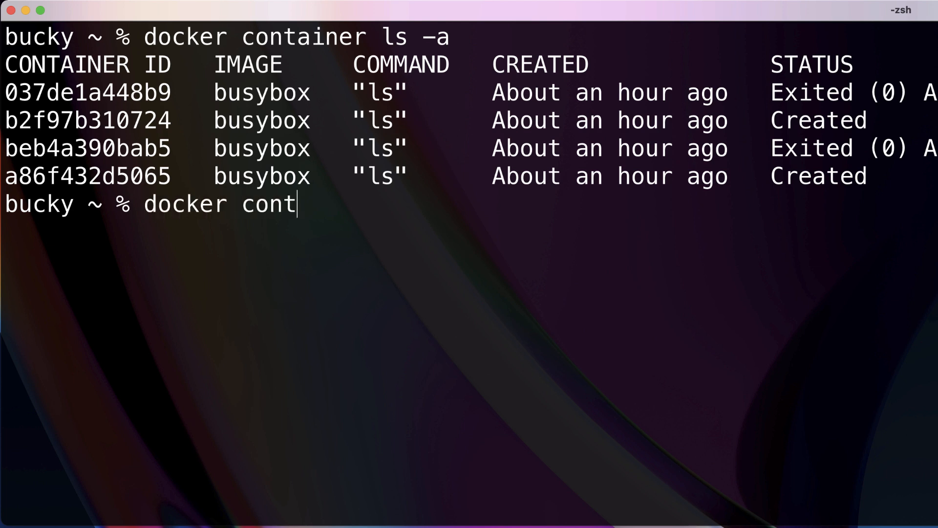
type("ainer rm")
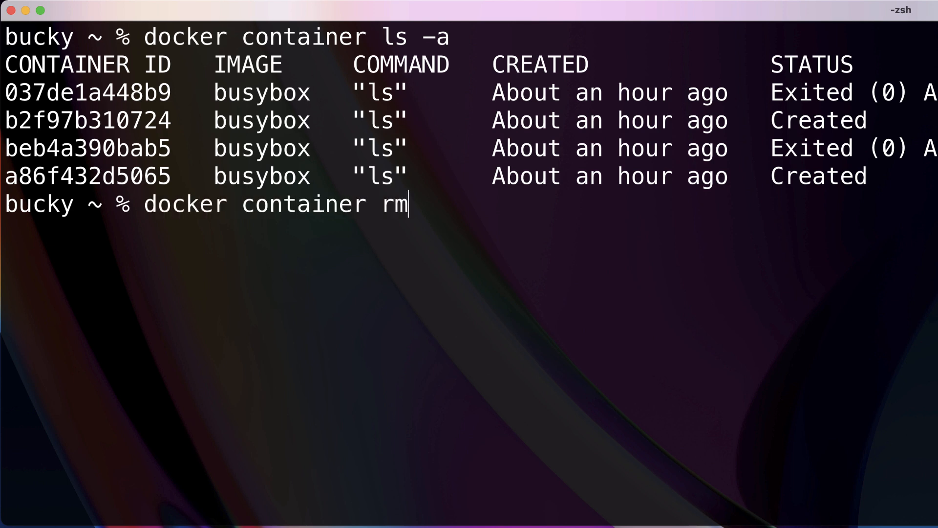
type("037de1a448b9")
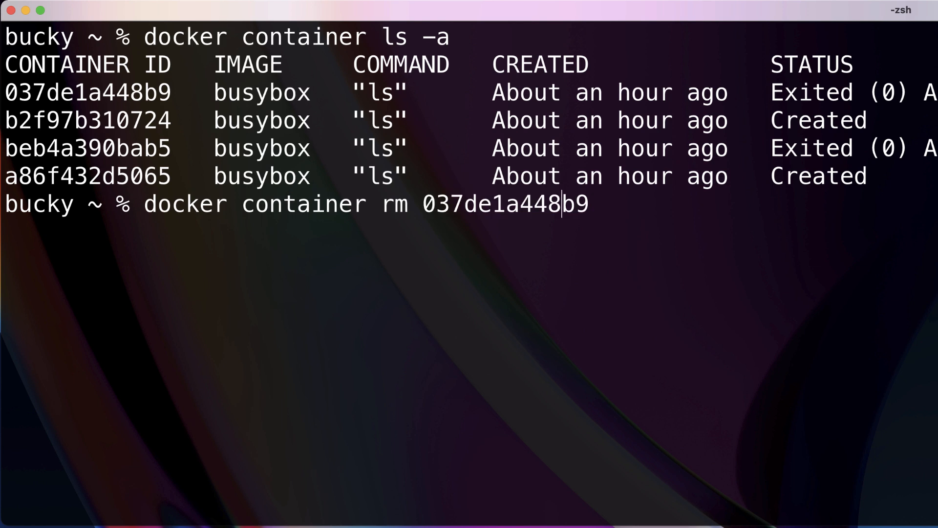
double_click(87, 92)
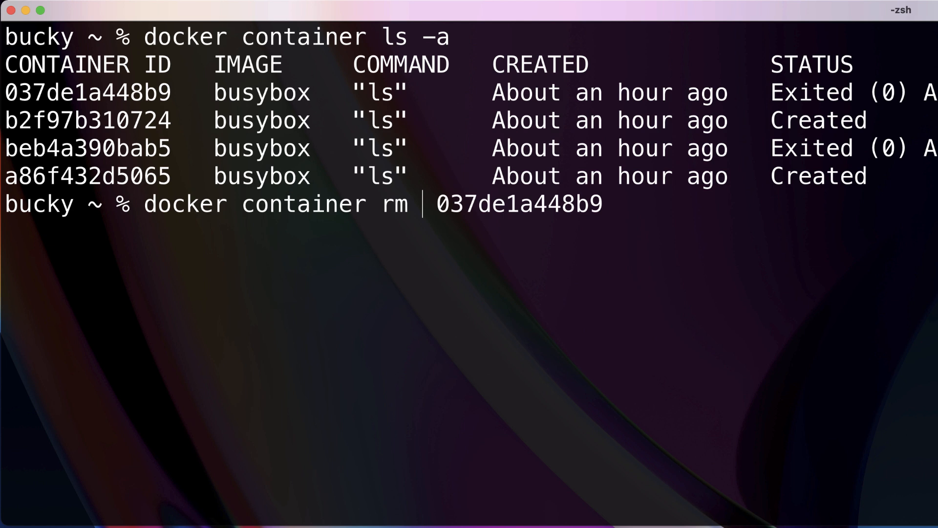
type("-f")
type("docker container ls -a")
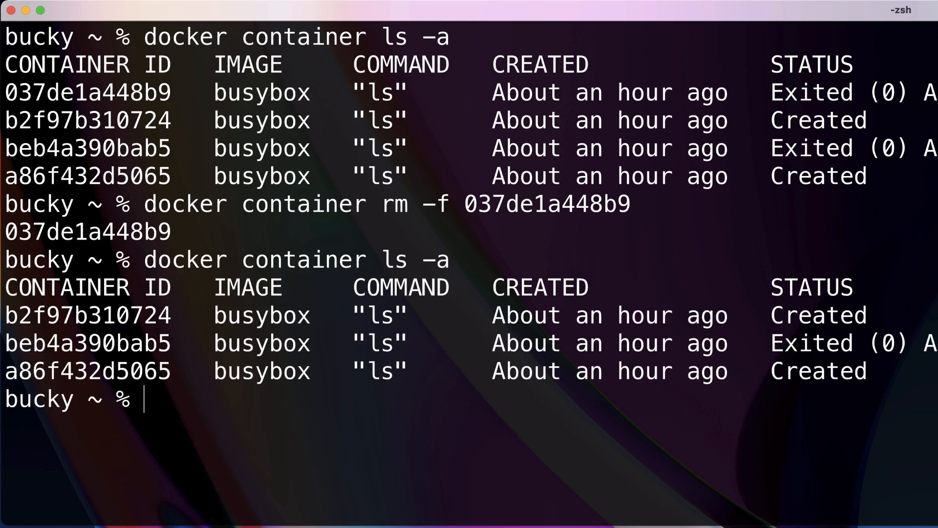
type("clear")
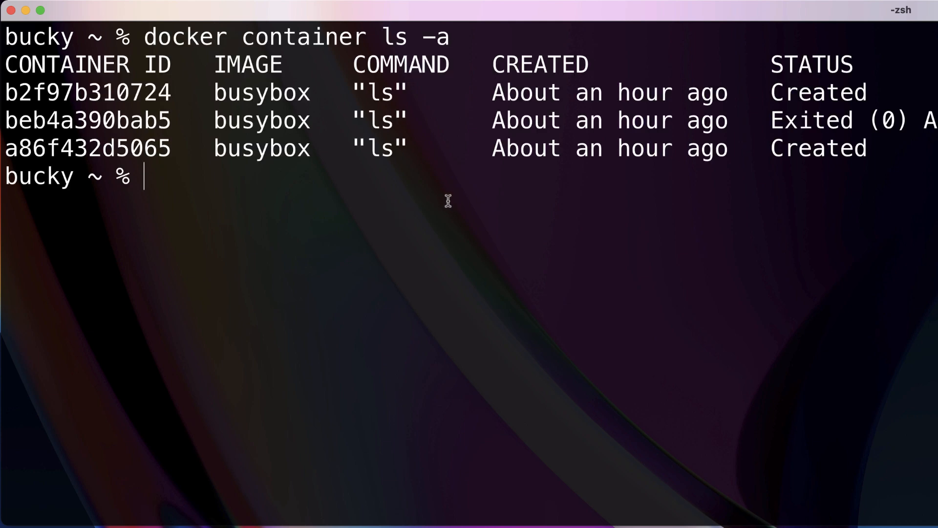
mouse_move(441, 200)
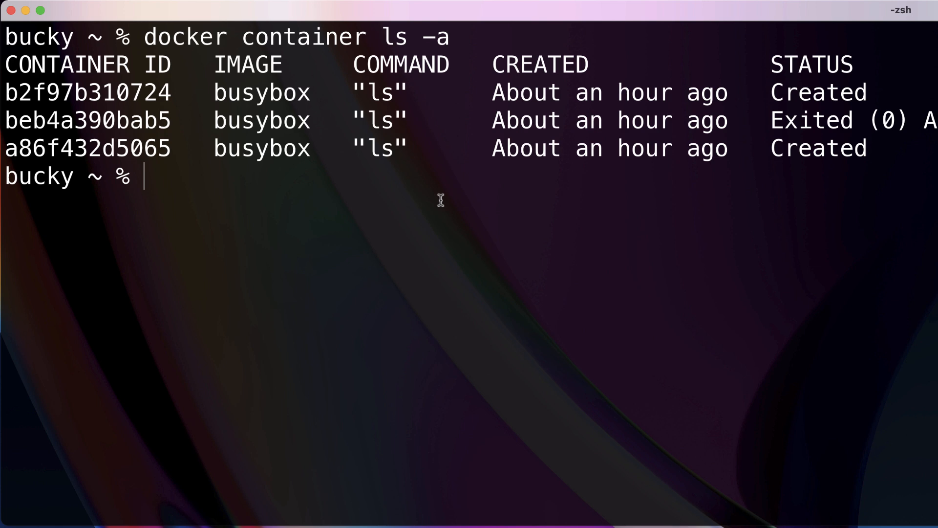
mouse_move(476, 244)
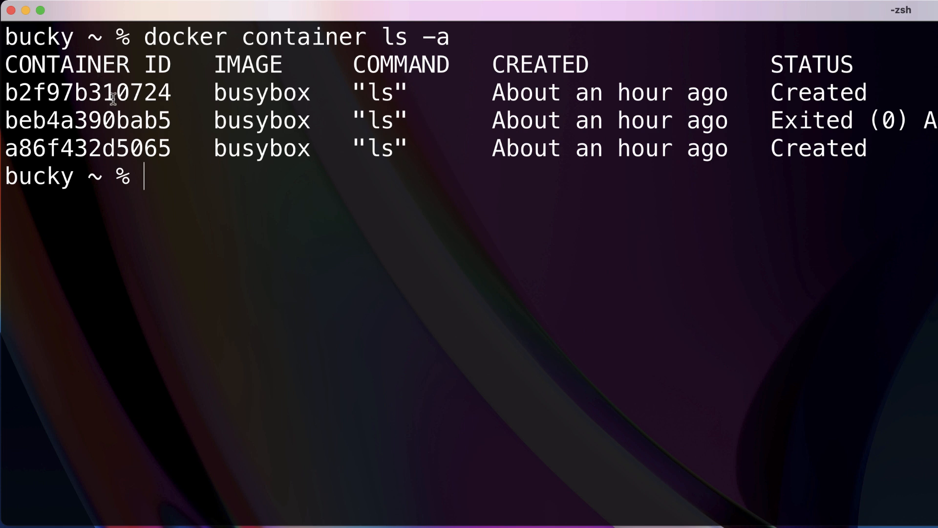
Step: Inspect container b2f97b310724 and scroll through its JSON host config and network settings
double_click(87, 91)
type("docker container")
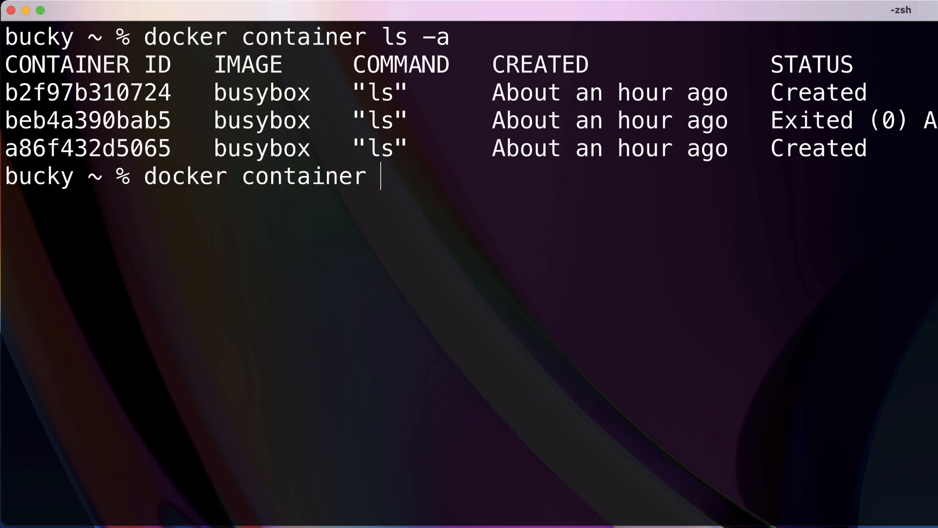
type("inspect b2f97b310724")
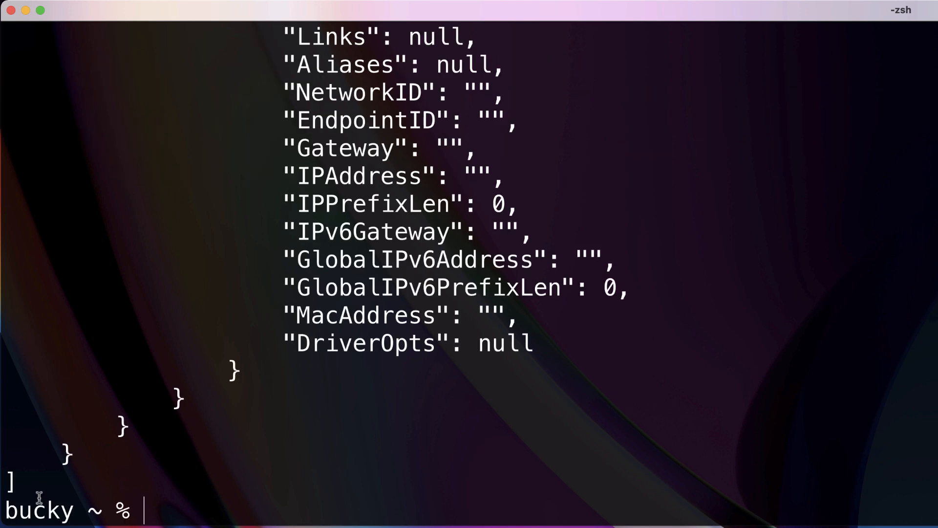
scroll("up", 3)
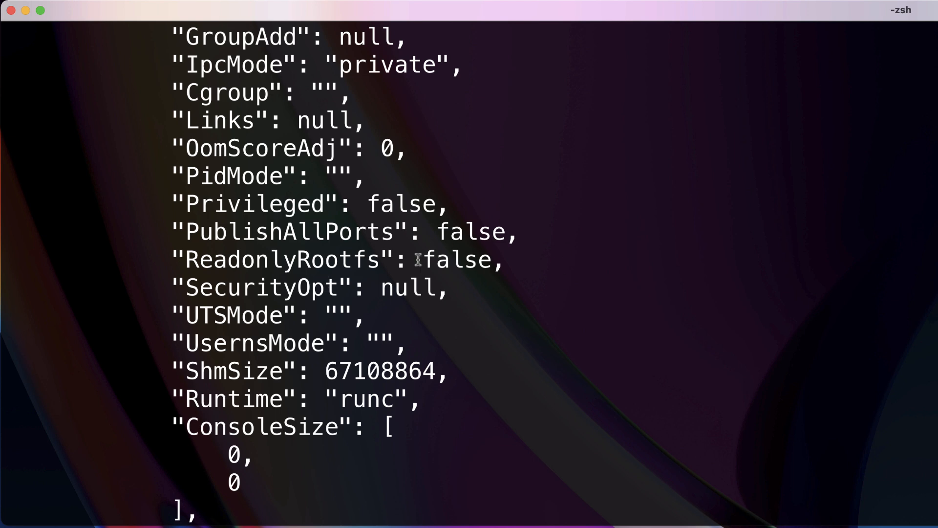
mouse_move(384, 311)
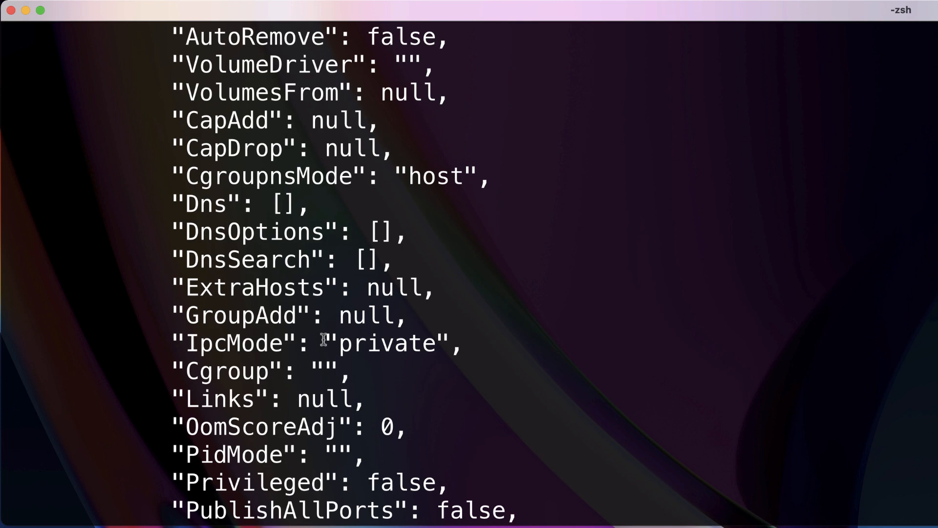
scroll("down", 3)
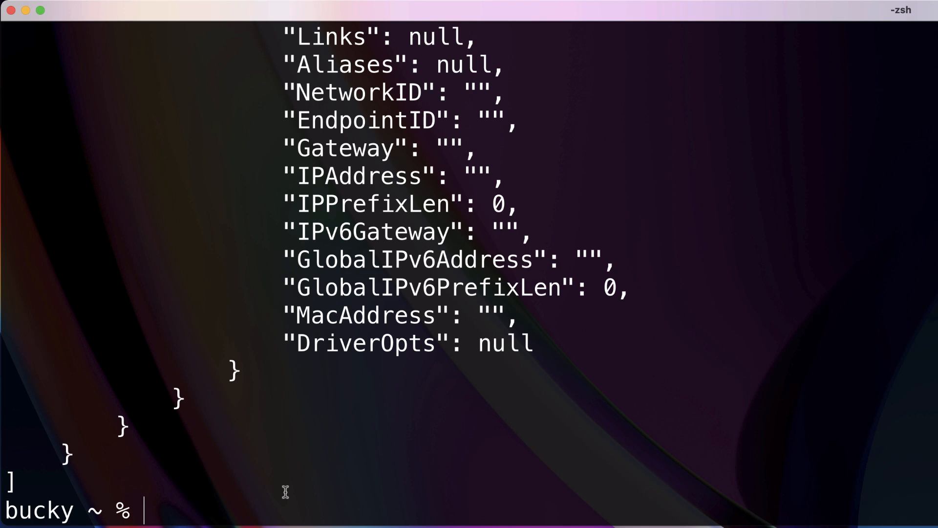
mouse_move(394, 417)
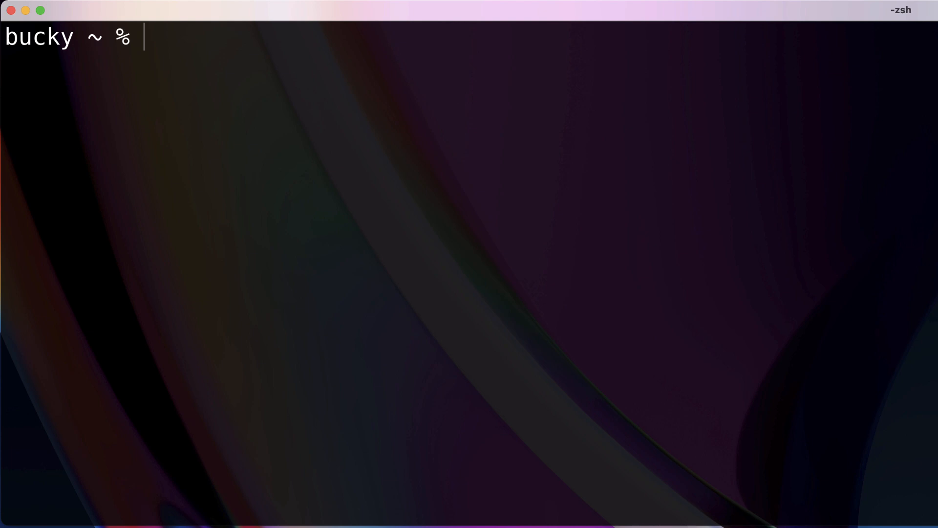
mouse_move(541, 409)
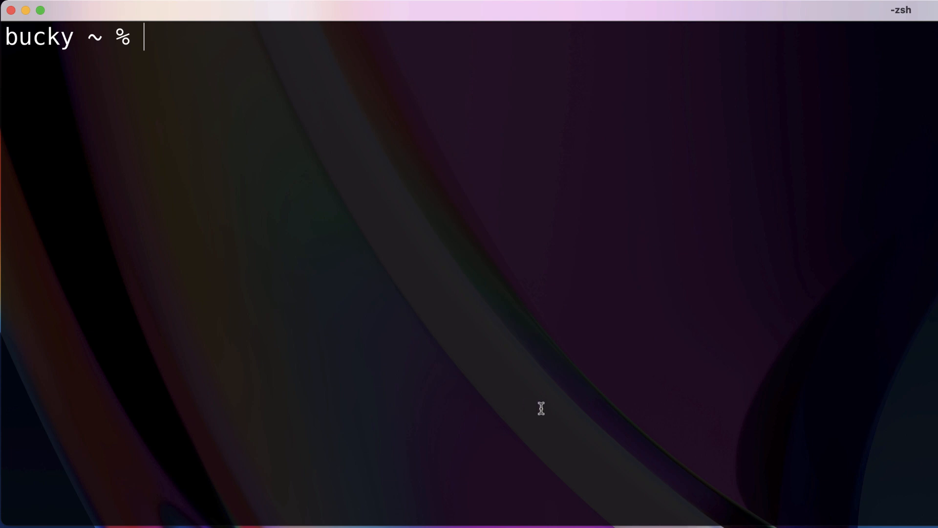
mouse_move(462, 223)
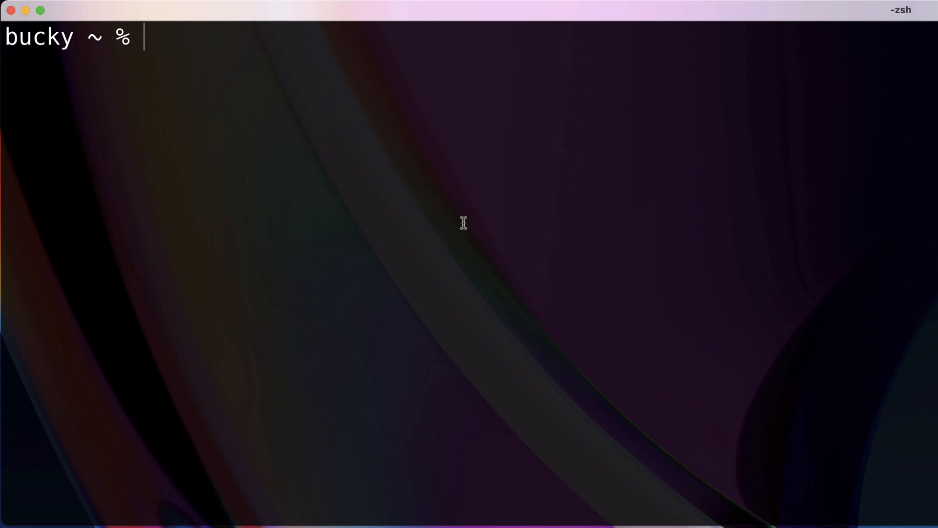
Step: Run docker container ls -a, listing the three remaining busybox containers
type("docker container ls -a")
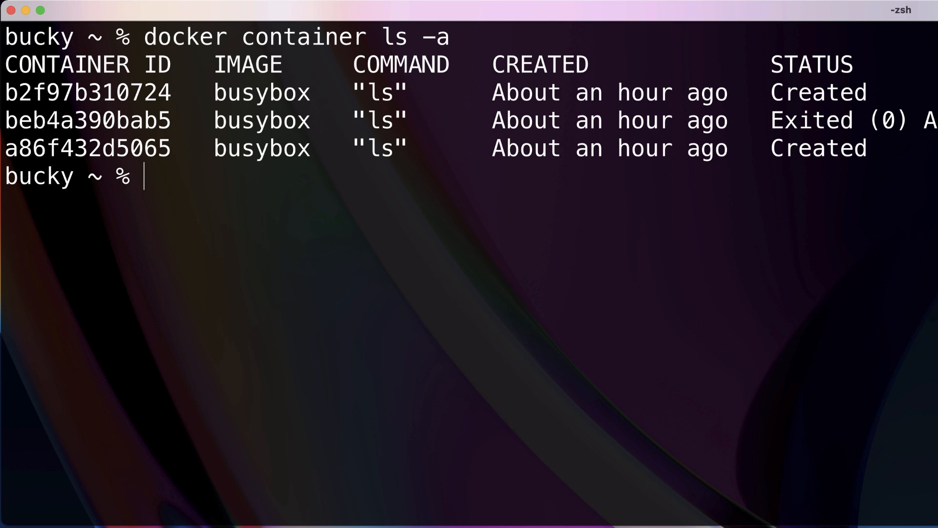
Step: Run docker system prune --all and confirm, removing busybox containers and images for 1.232MB
type("docker")
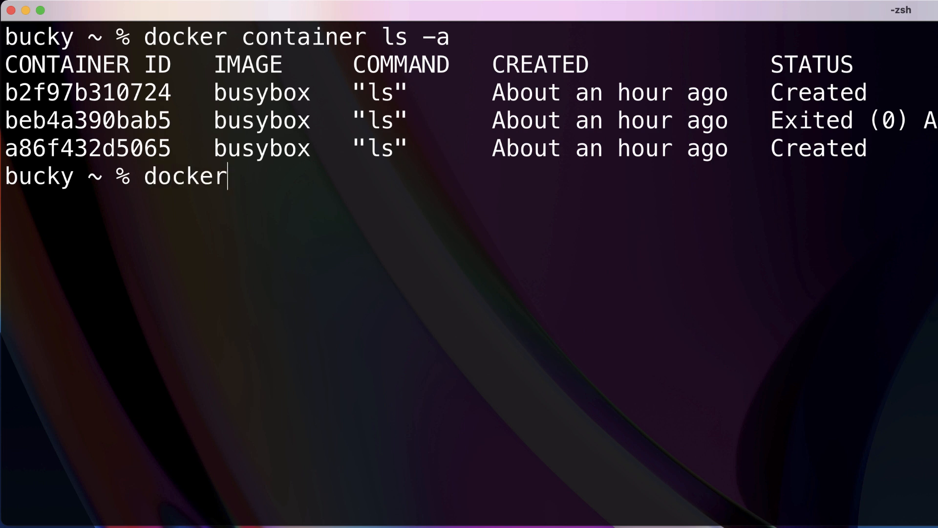
type("system prune -")
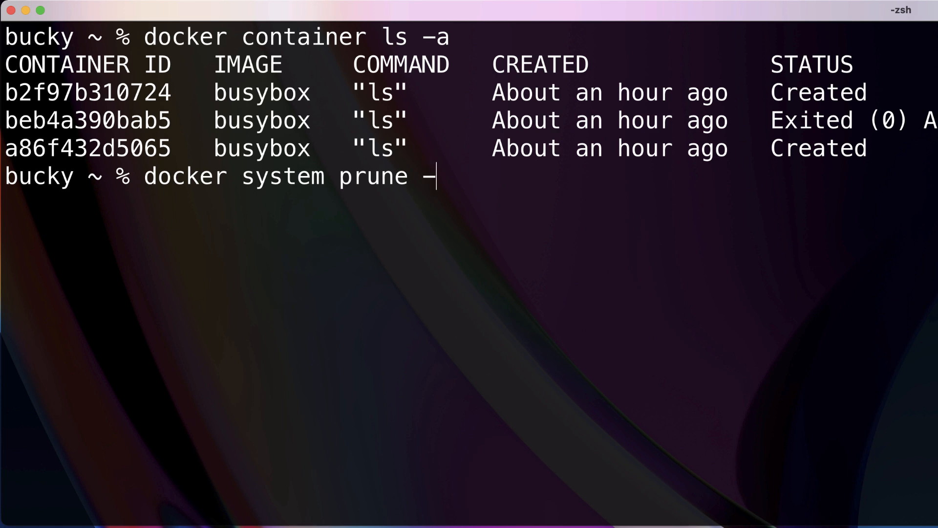
type("all")
type("y")
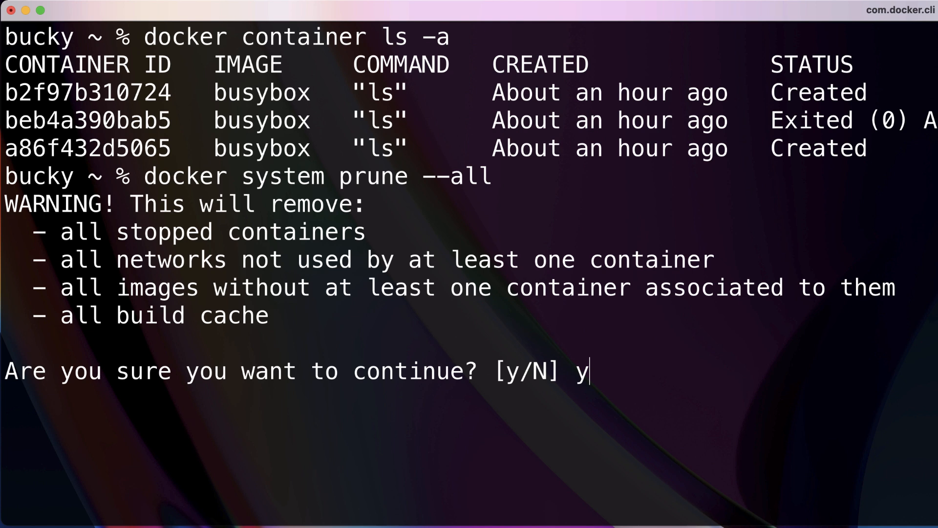
key("enter")
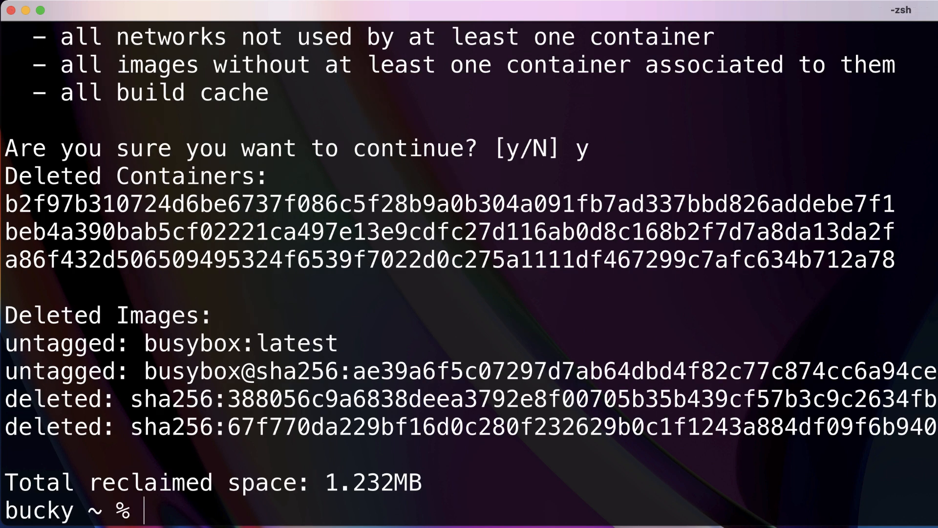
Step: Confirm the container listing shows only column headers, then type clear at the prompt
type("docker system prune --all")
type("docker container ls -a")
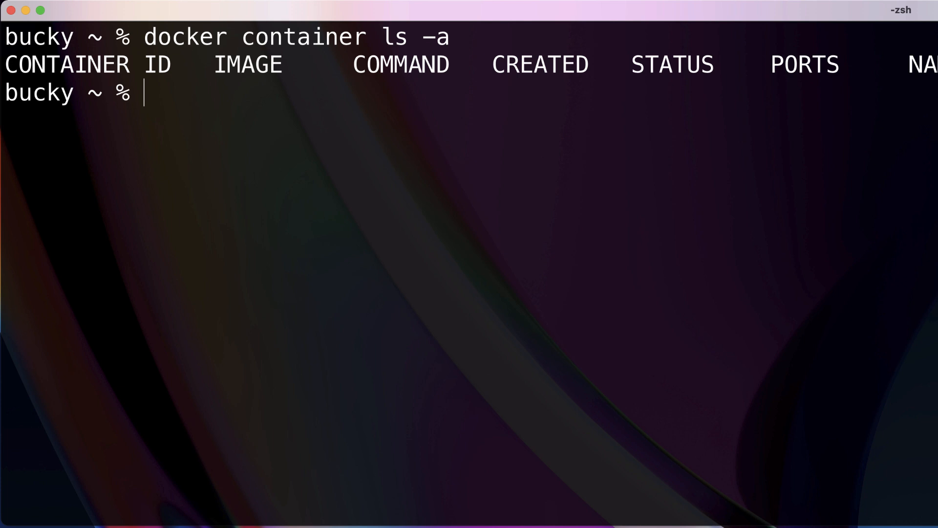
type("c")
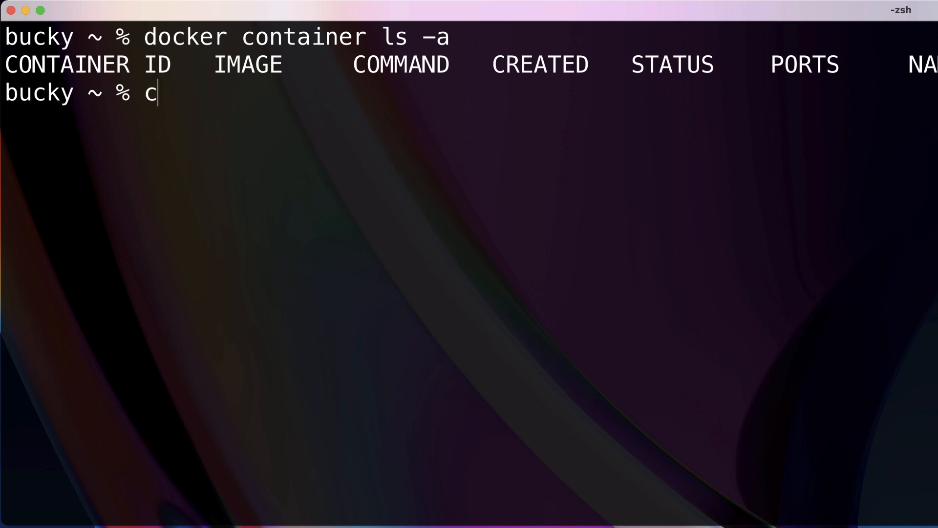
type("lear")
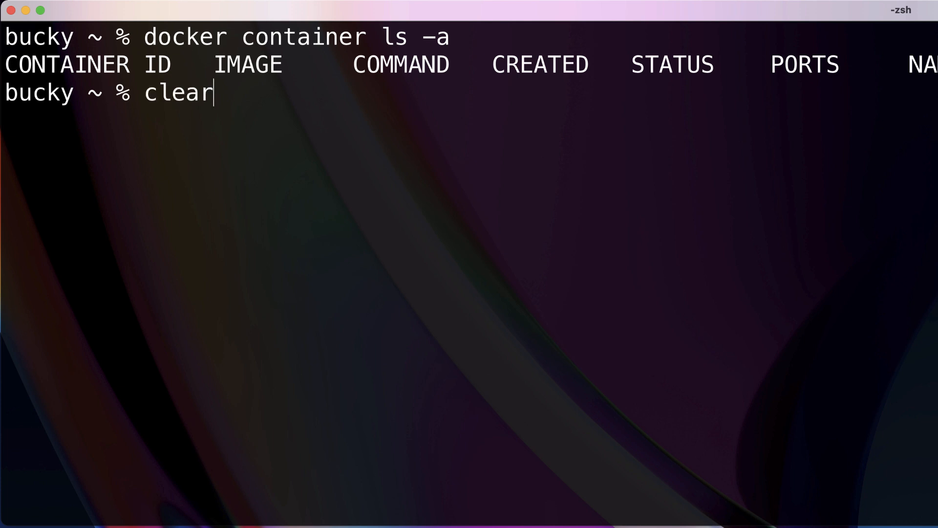